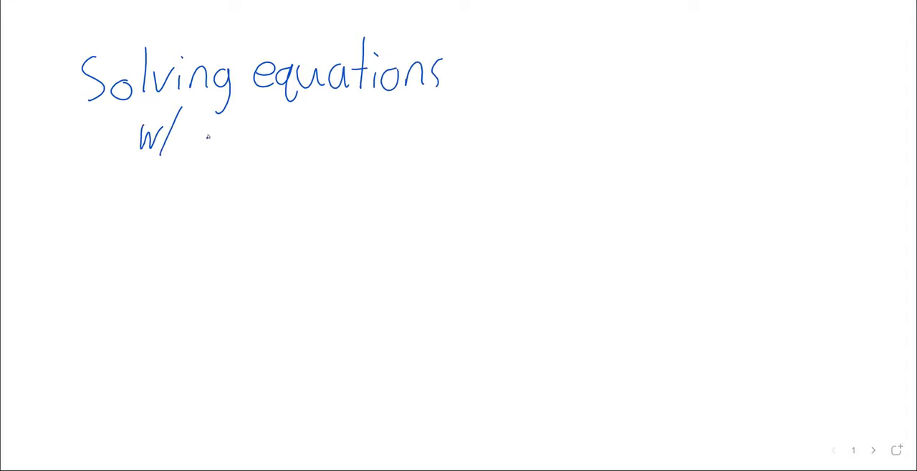
Step: Finish the heading's second line, ending with the word "roots"
left_click_drag(208, 136, 523, 114)
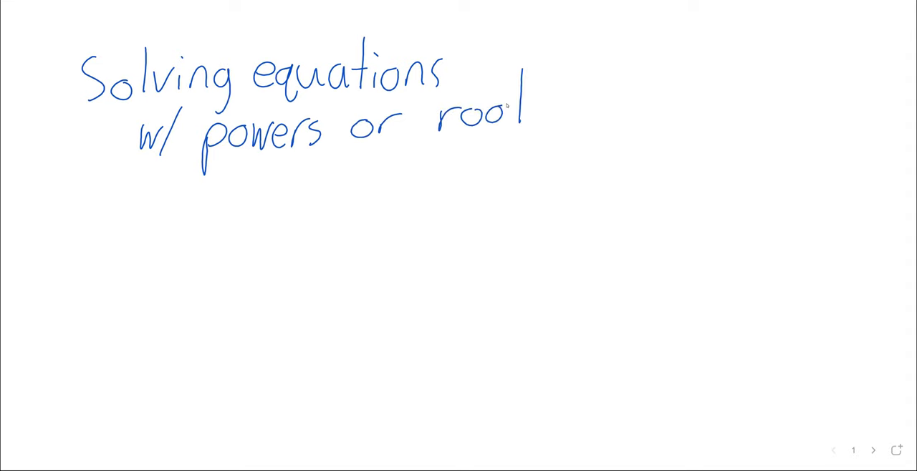
left_click_drag(508, 103, 537, 133)
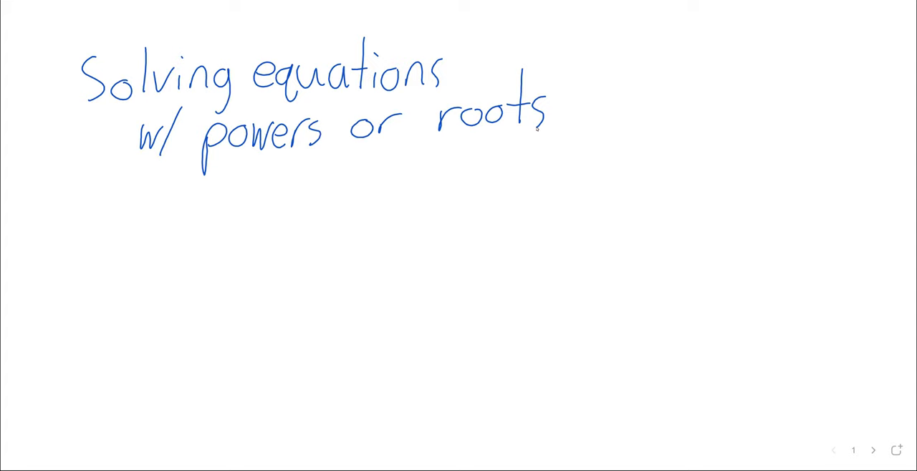
left_click(872, 449)
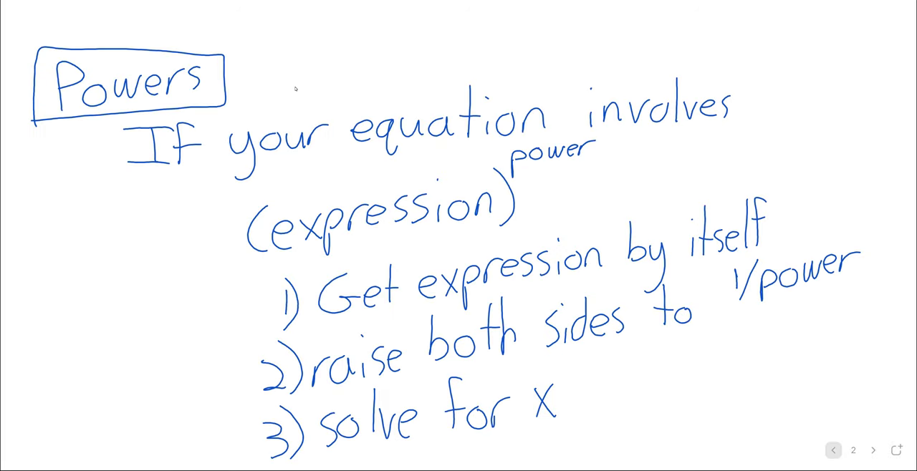
Step: Move on to the next whiteboard page for the x³ = 5 example
left_click(872, 450)
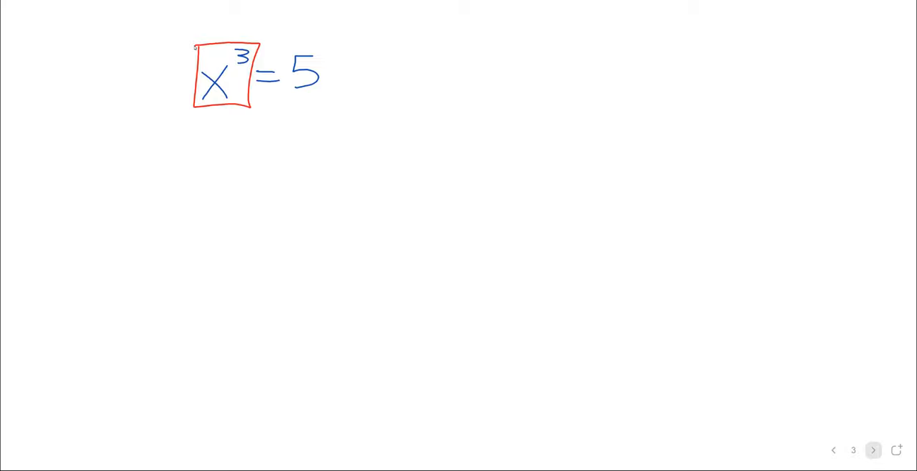
Step: Number step 1 and write step 2 as (x³)^(1/3) = 5^(1/3)
left_click_drag(64, 61, 79, 103)
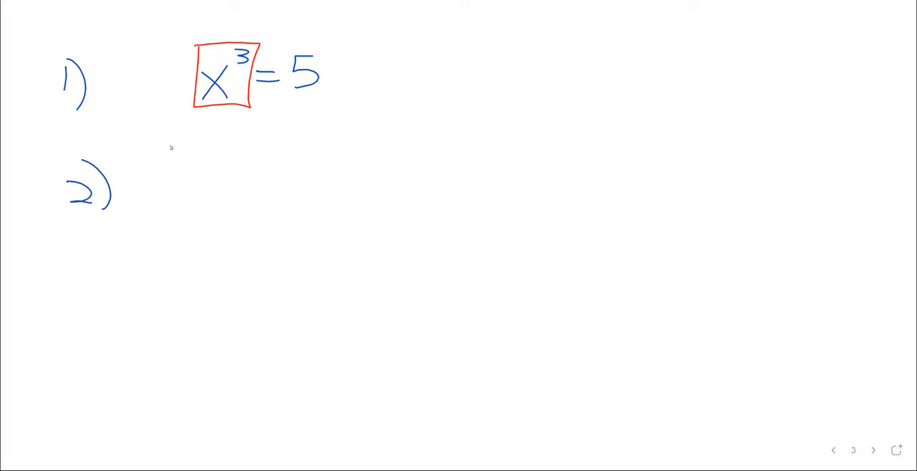
left_click_drag(150, 150, 230, 201)
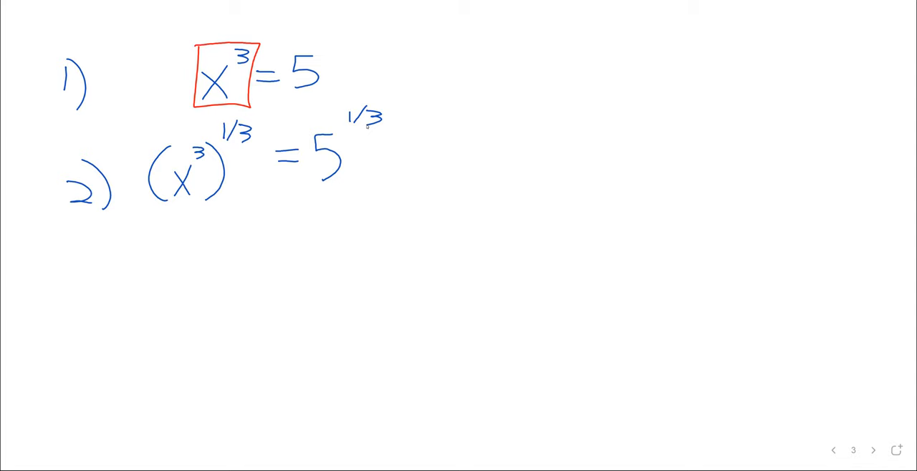
left_click_drag(117, 31, 115, 444)
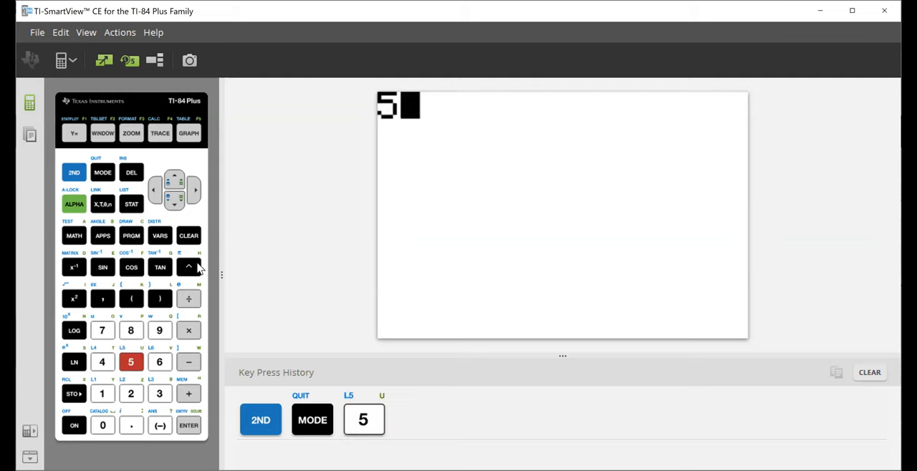
Step: Raise 5 to a power on the emulated TI-84 keypad
left_click(189, 266)
type("^1/3")
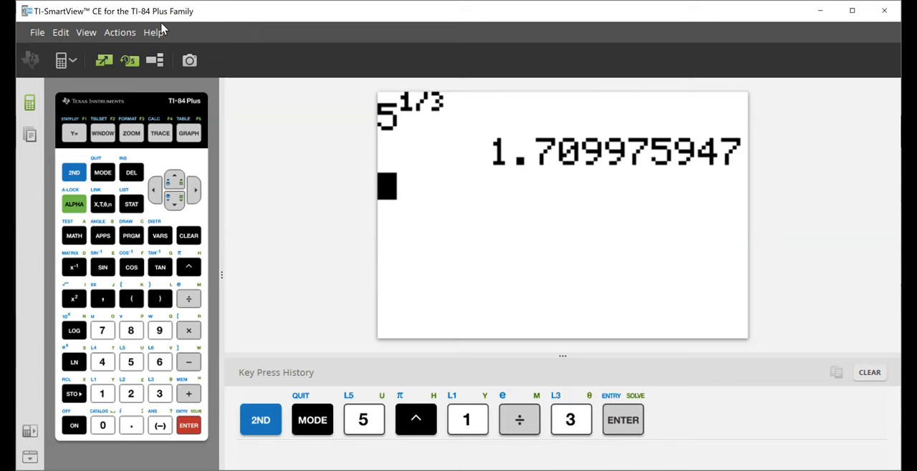
mouse_move(142, 60)
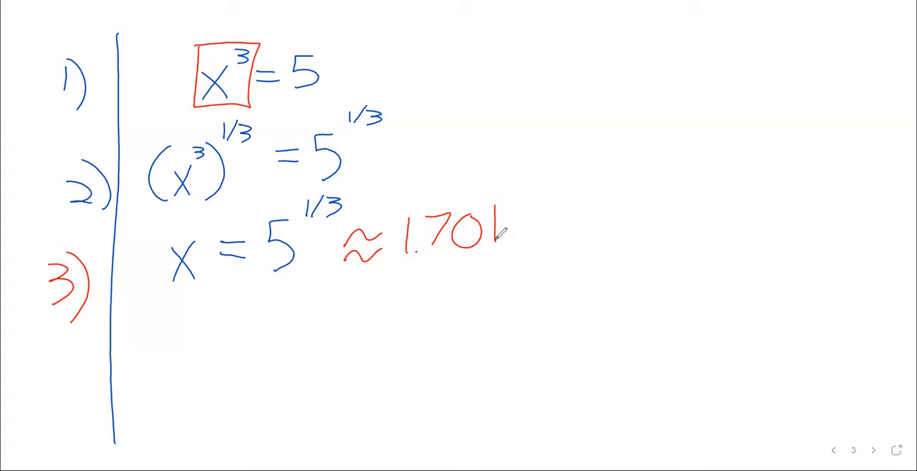
Step: On a fresh page write boxed 'ex 2' with 1 + x^(5/3) = 9, then return to example 1
left_click(873, 450)
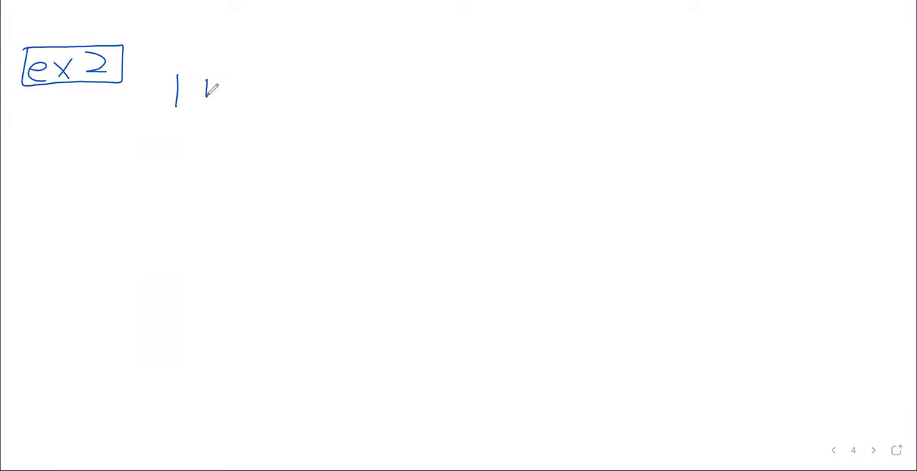
left_click_drag(207, 90, 251, 86)
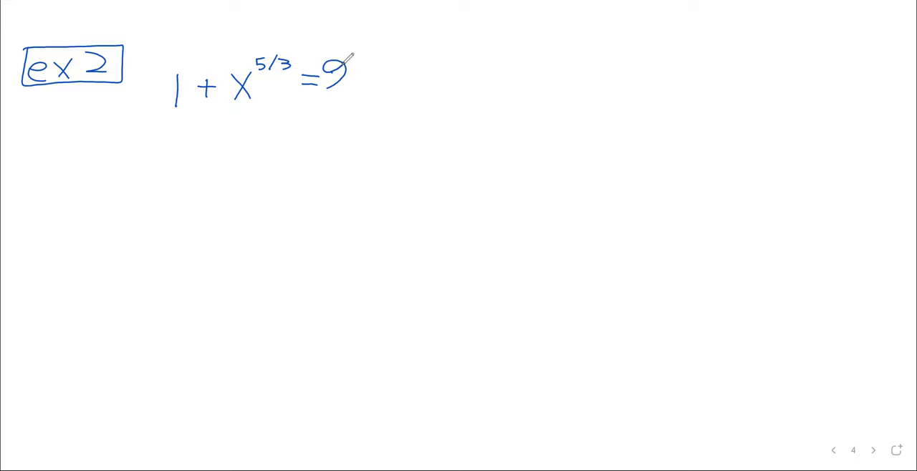
left_click(834, 450)
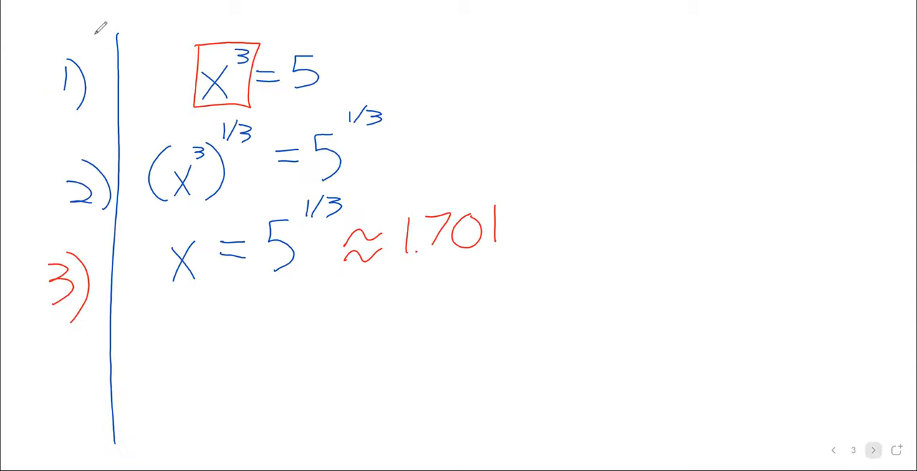
left_click(871, 449)
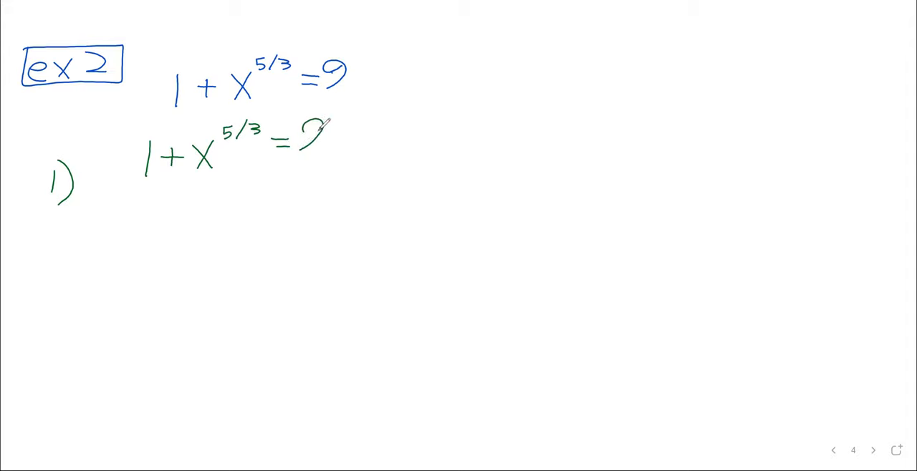
Step: Subtract 1 from both sides of 1 + x^(5/3) = 9, giving x^(5/3) = 8
left_click_drag(115, 199, 132, 199)
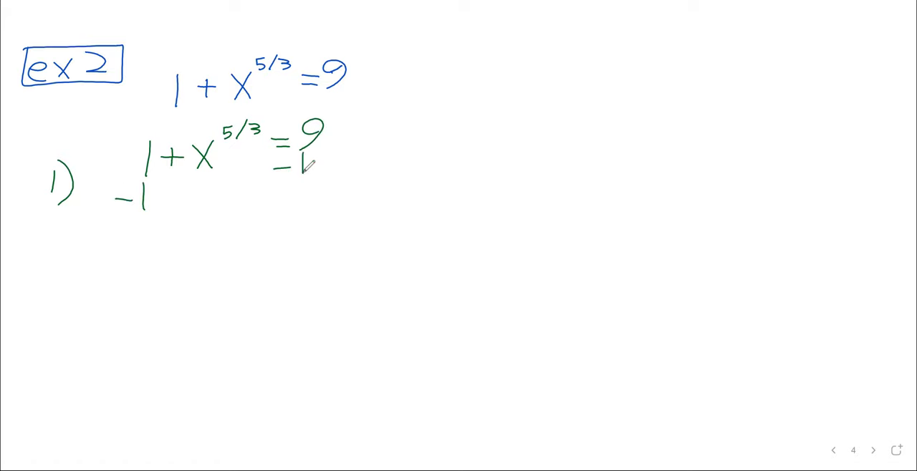
left_click_drag(95, 224, 376, 179)
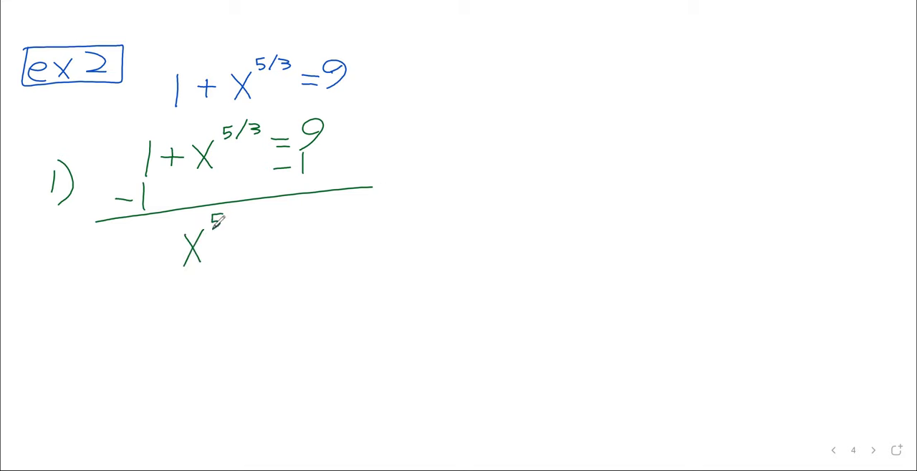
type("5/3")
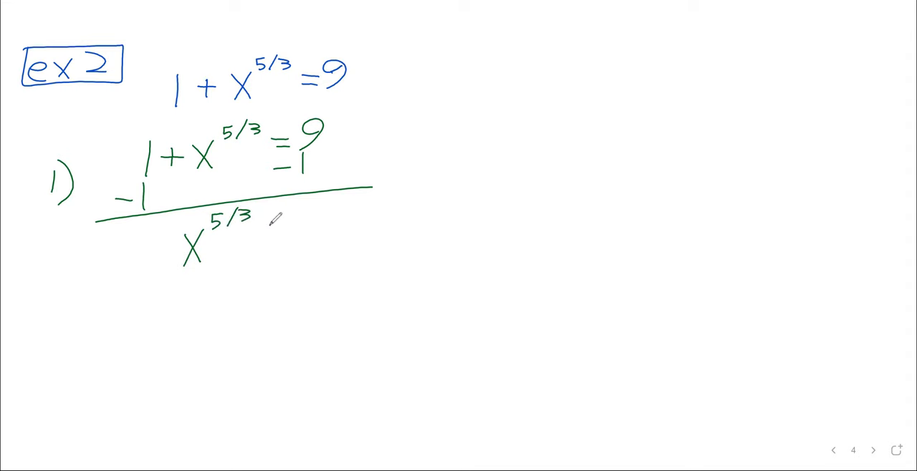
type("=8")
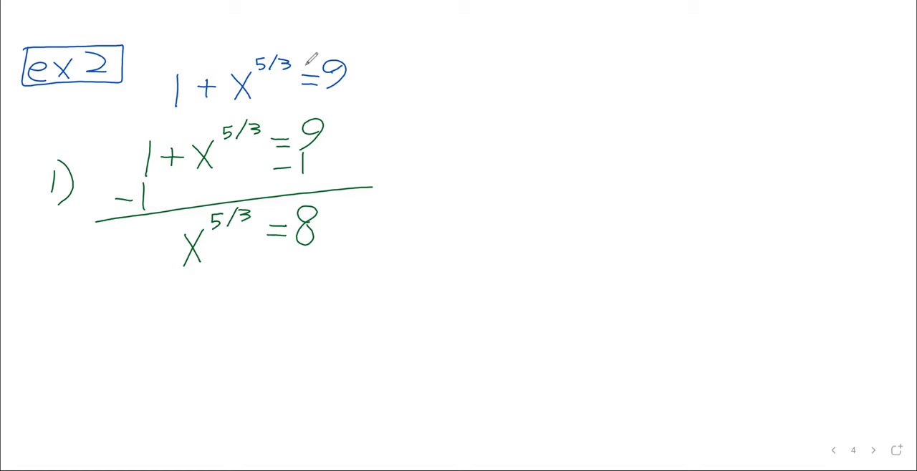
left_click(833, 450)
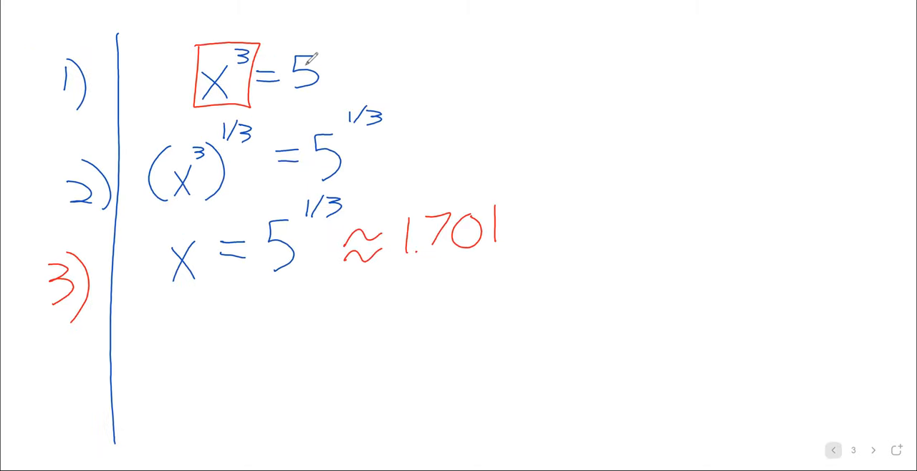
left_click(871, 449)
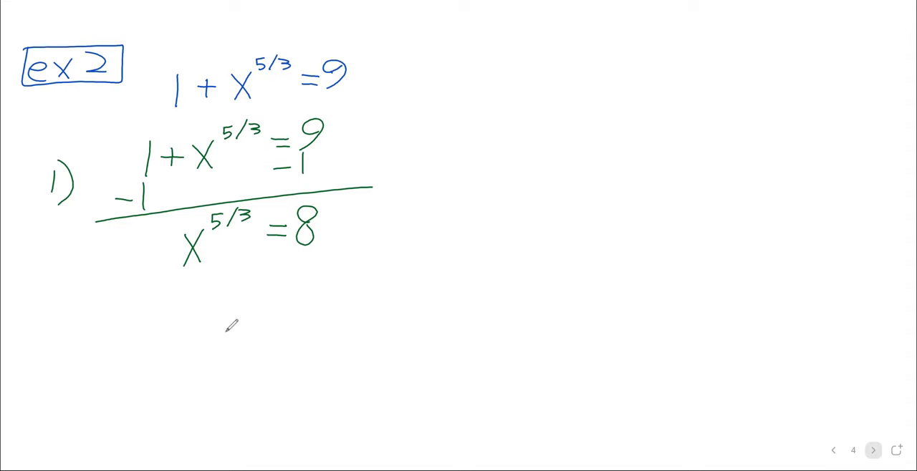
mouse_move(189, 293)
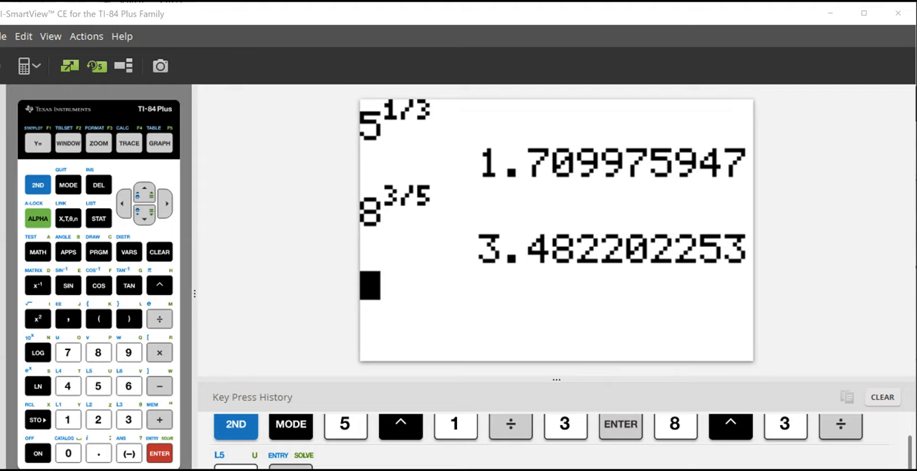
mouse_move(798, 441)
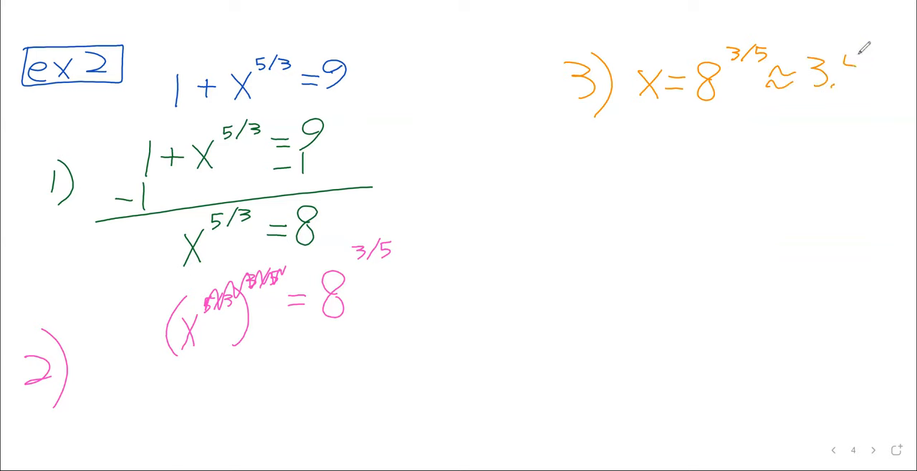
Step: Finish x = 8^(3/5) ≈ 3.48 and move to a fresh page
type("48")
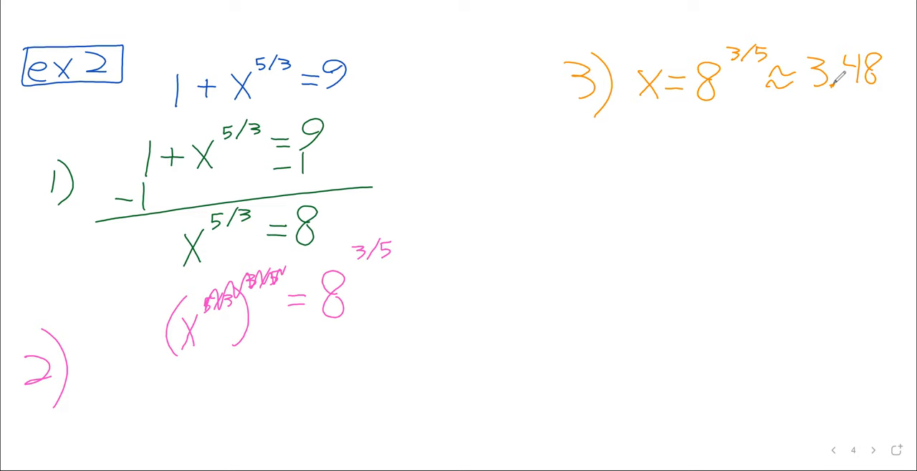
left_click(872, 450)
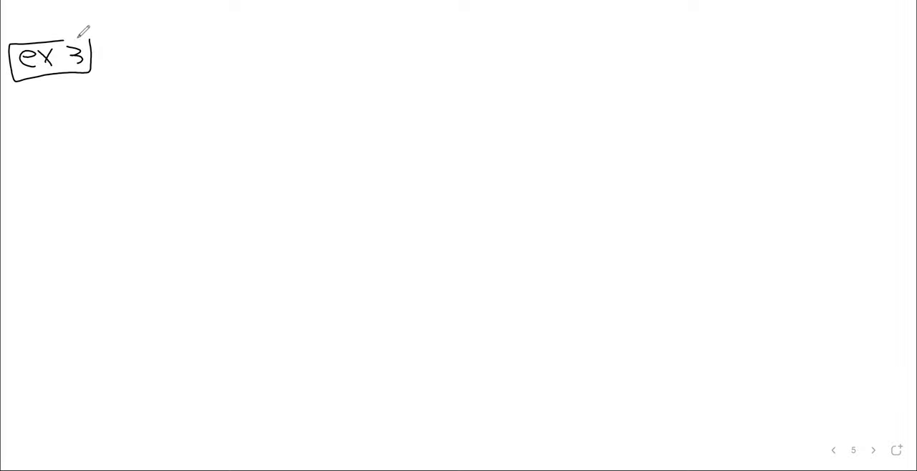
mouse_move(156, 35)
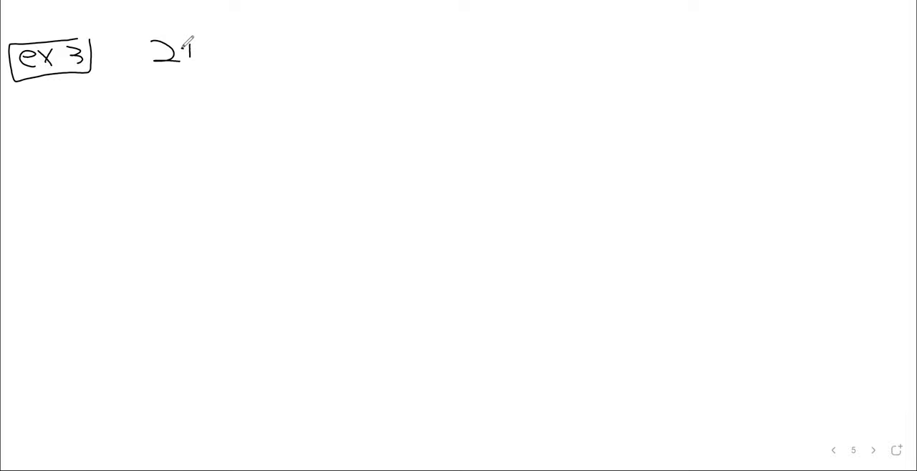
Step: Write 2 + (x−1)^(1/3) = 8 and box the (x−1)^(1/3) term in pink
left_click_drag(186, 54, 246, 60)
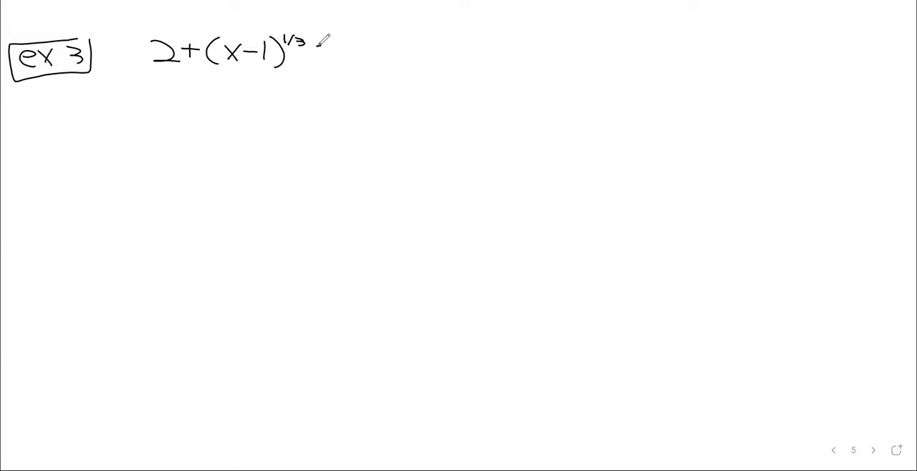
left_click_drag(322, 43, 361, 46)
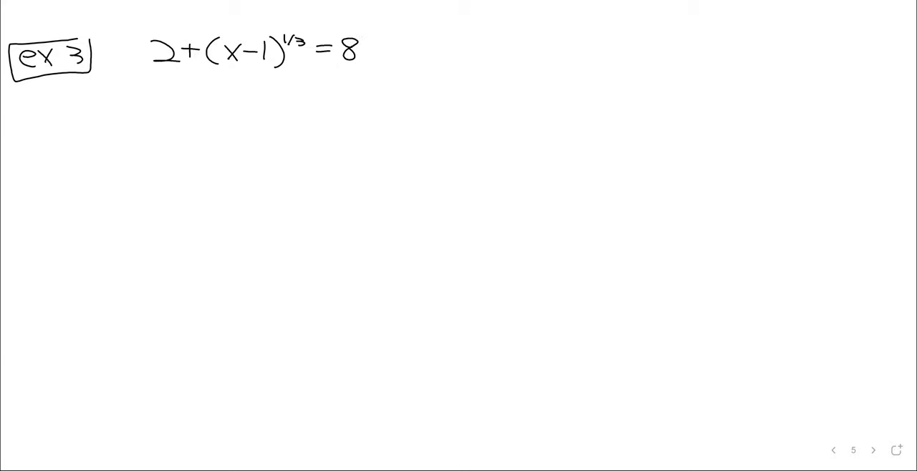
left_click_drag(200, 29, 298, 72)
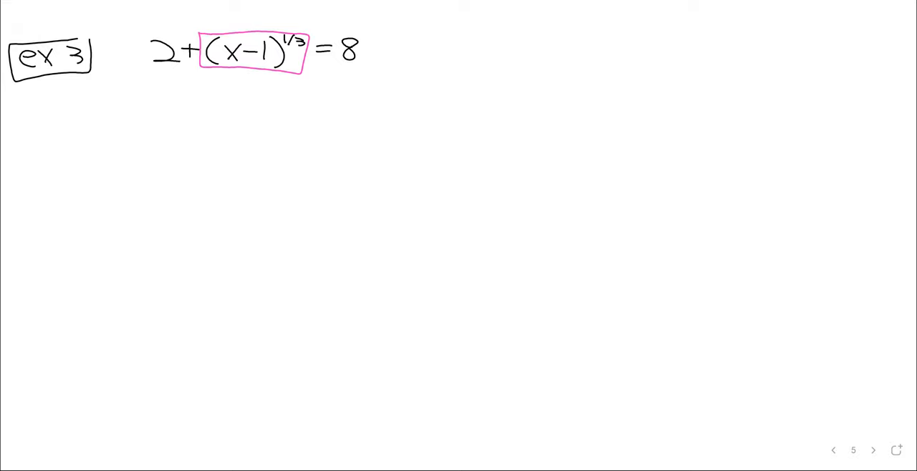
mouse_move(64, 97)
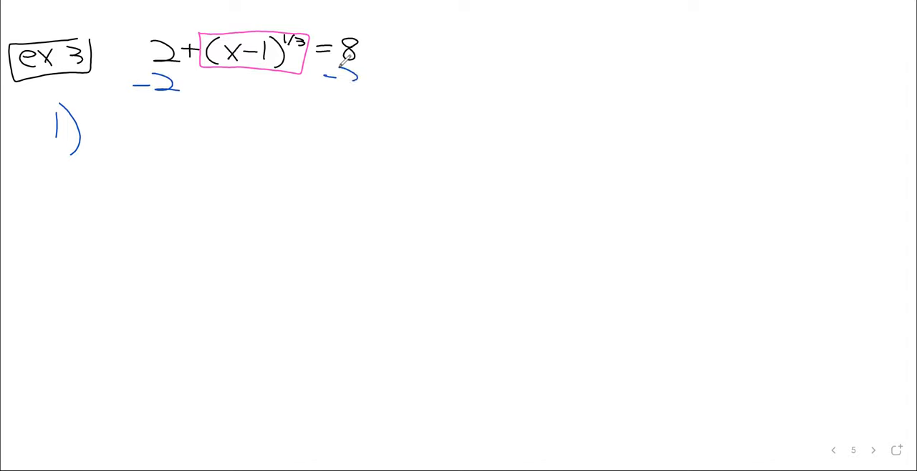
Step: Subtract 2 from both sides in blue, giving (x−1)^(1/3) = 6 as step 1
left_click_drag(263, 97, 115, 103)
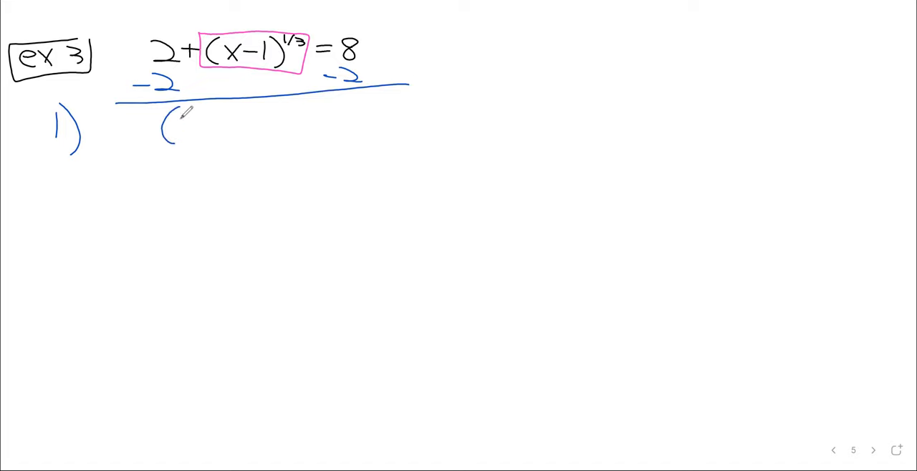
left_click_drag(183, 121, 244, 129)
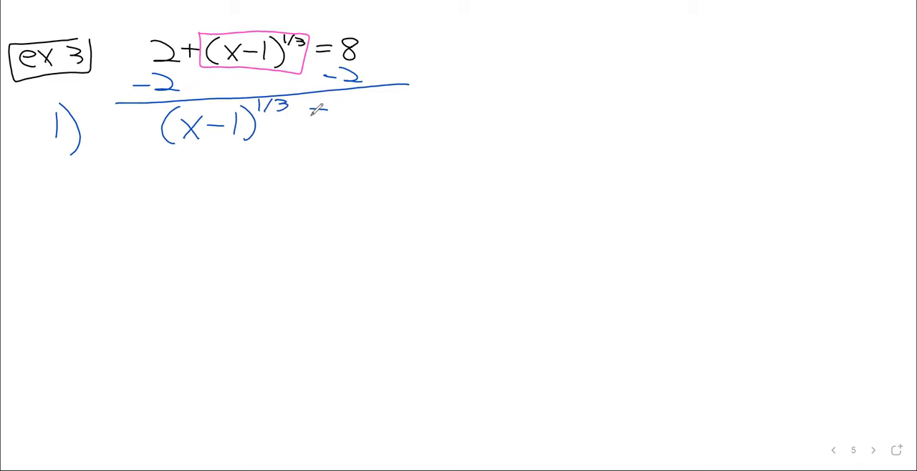
type("=6")
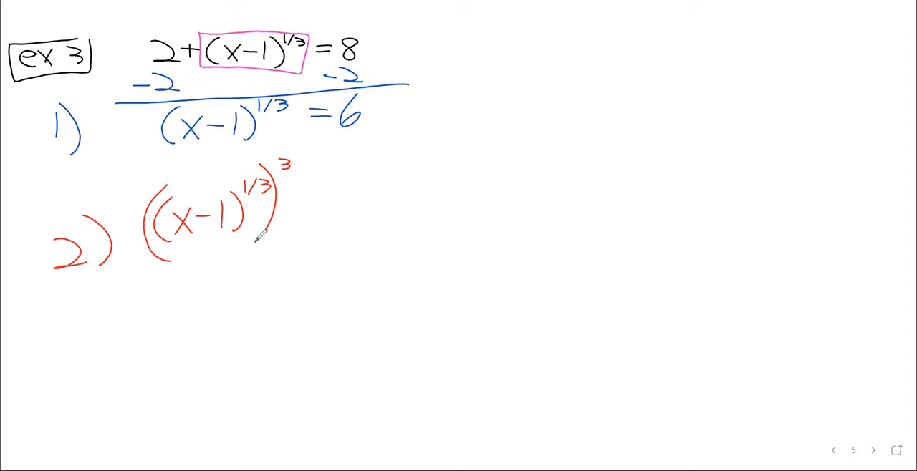
Step: Cube both sides, ((x−1)^(1/3))³ = 6³, correcting the result to x − 1 = 216
left_click_drag(308, 198, 329, 197)
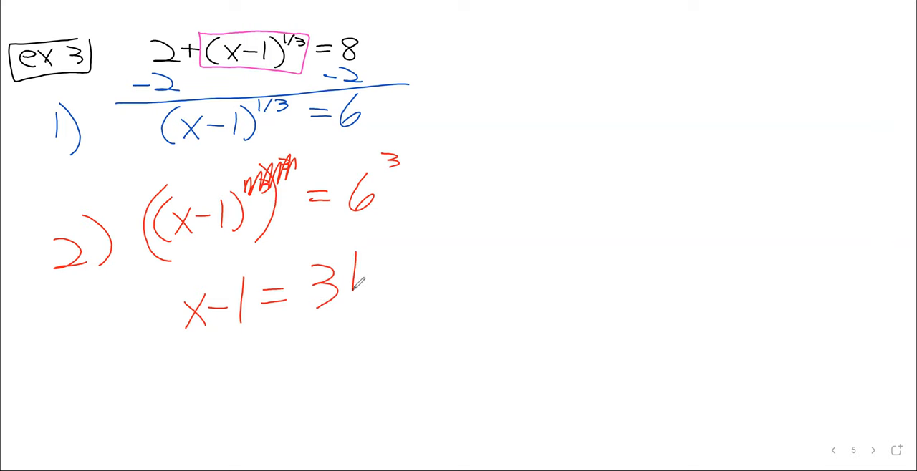
left_click_drag(358, 286, 327, 308)
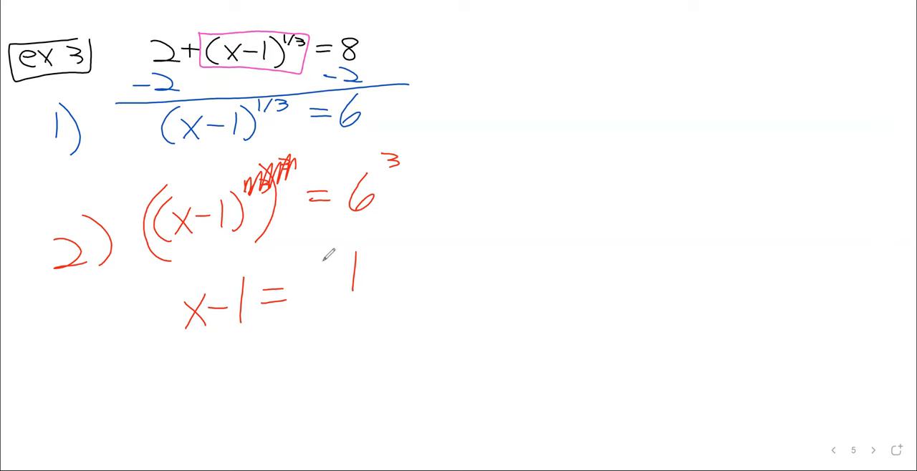
type("216")
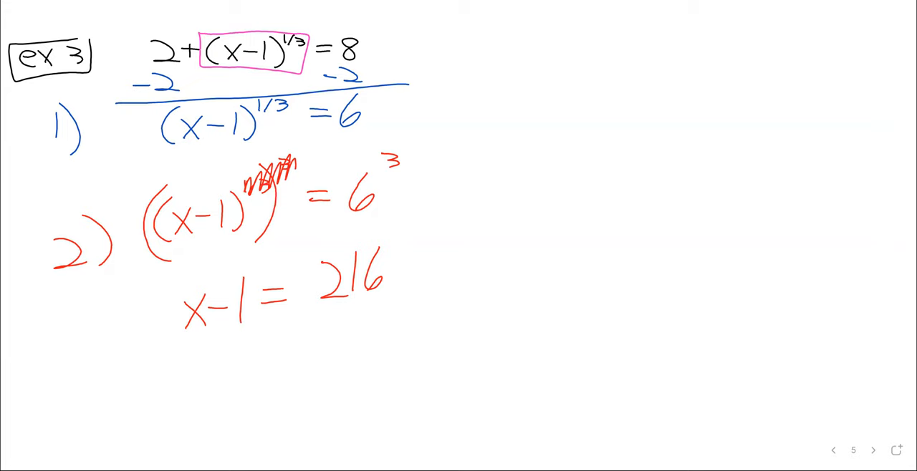
mouse_move(281, 51)
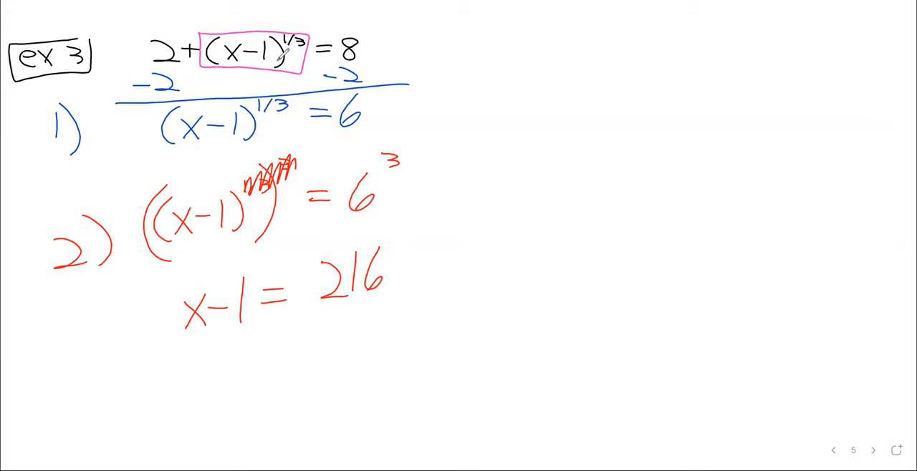
Step: Write step 3: +1 under both sides of x−1 = 216, giving x = 217
left_click(871, 449)
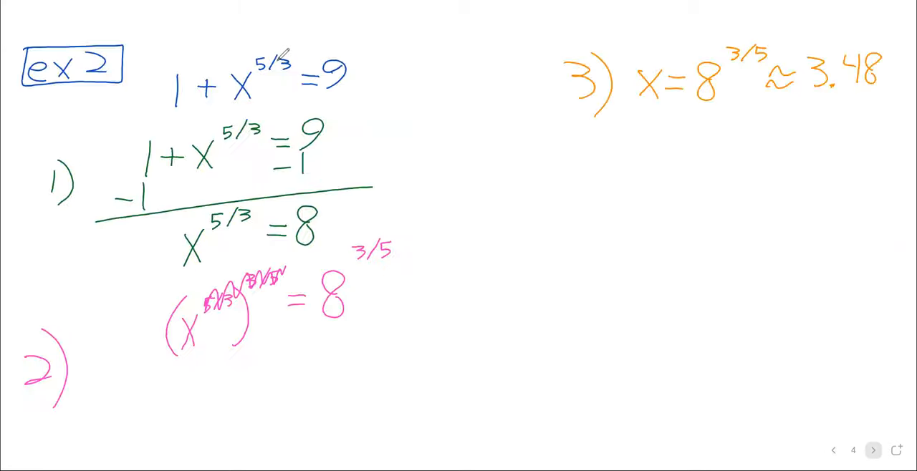
left_click(871, 449)
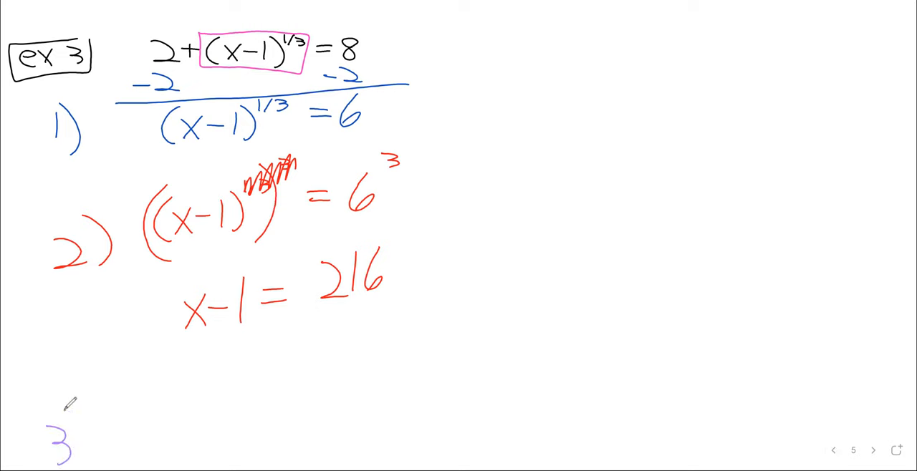
left_click_drag(65, 408, 71, 465)
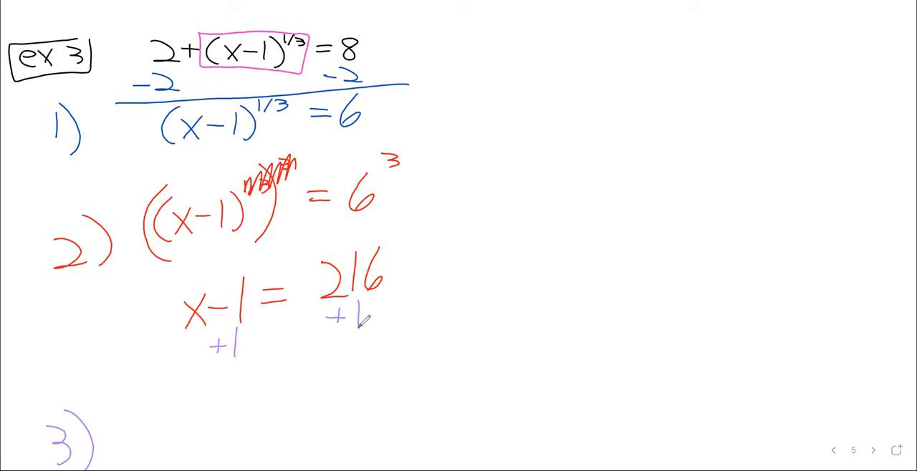
left_click_drag(156, 375, 255, 366)
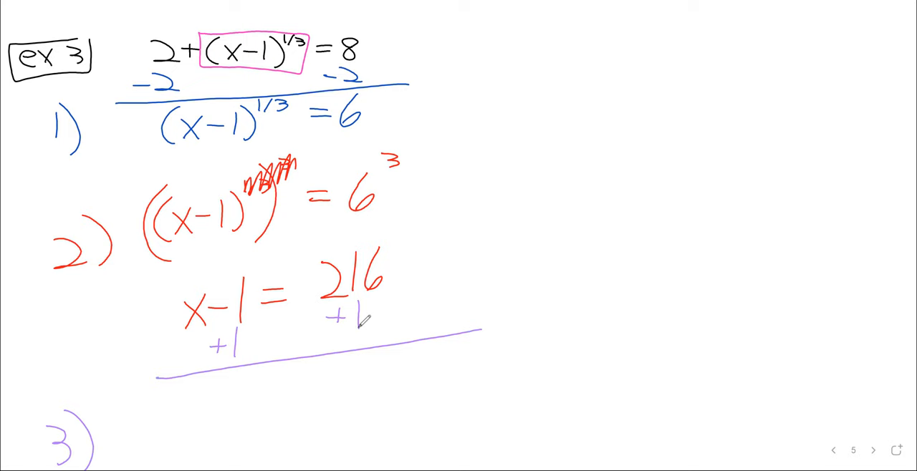
type("x-")
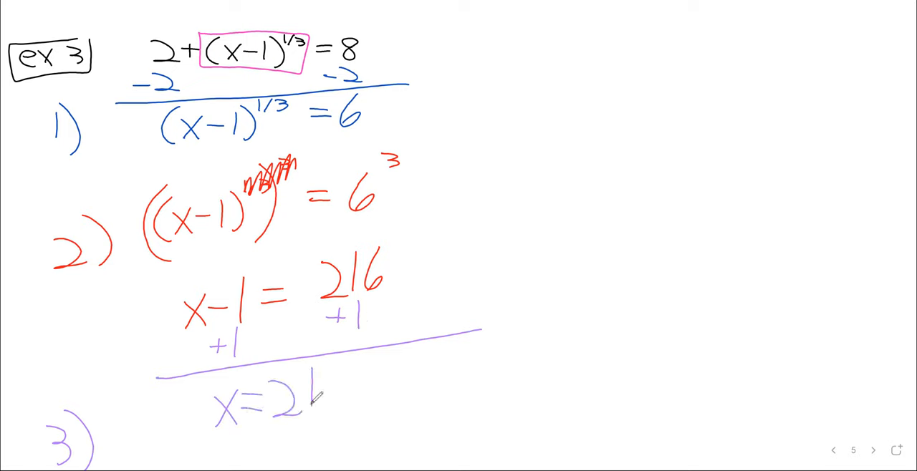
type("7")
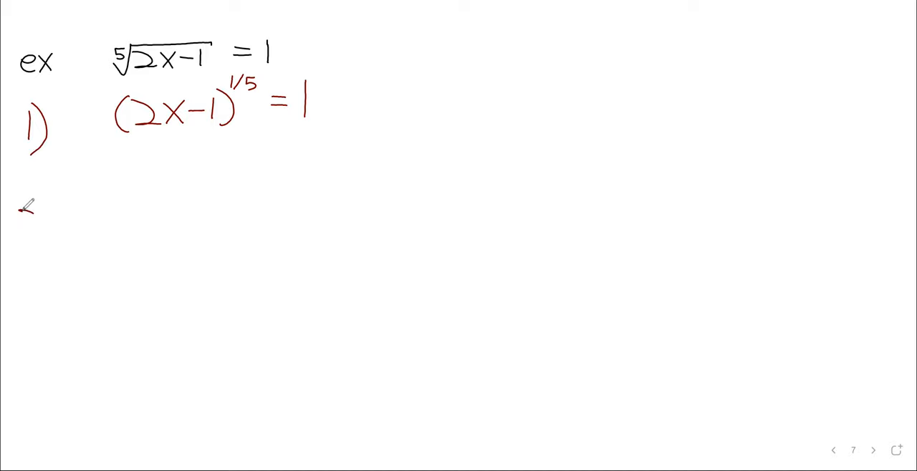
Step: Write step 2 as ((2x−1)^(1/5))⁵ = 1⁵ and begin step 3 with 2x − 1 = 1
left_click_drag(22, 201, 55, 229)
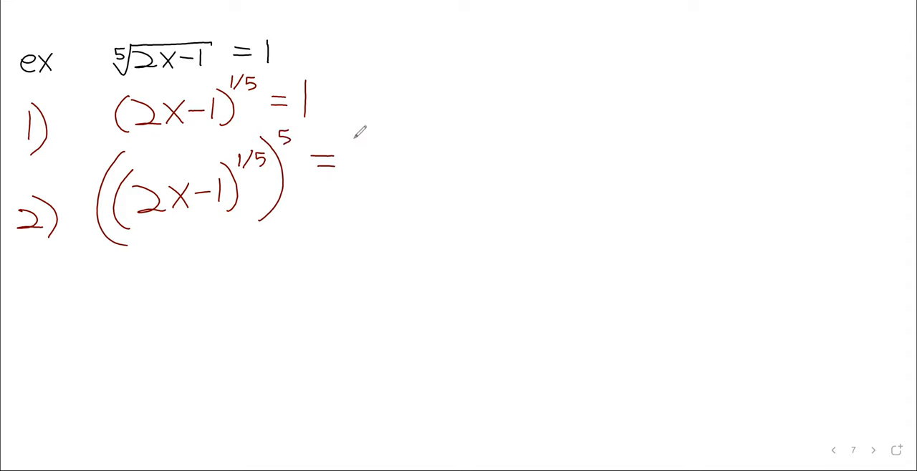
left_click_drag(351, 141, 351, 184)
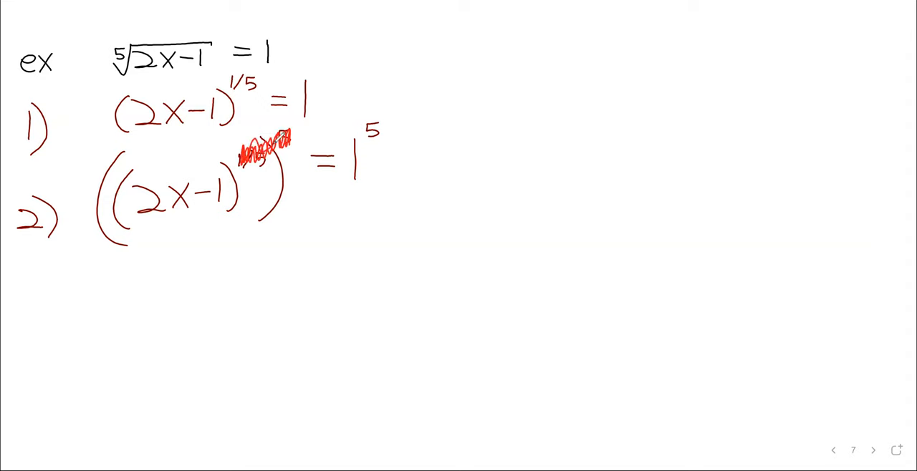
left_click_drag(65, 298, 54, 337)
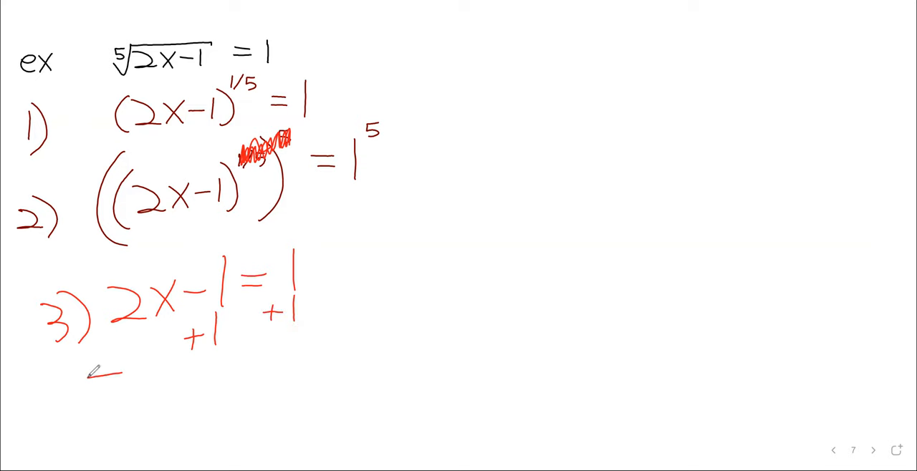
Step: Rule under step 3, write 2x = 2, and draw a curved arrow toward a side note
left_click_drag(89, 375, 337, 343)
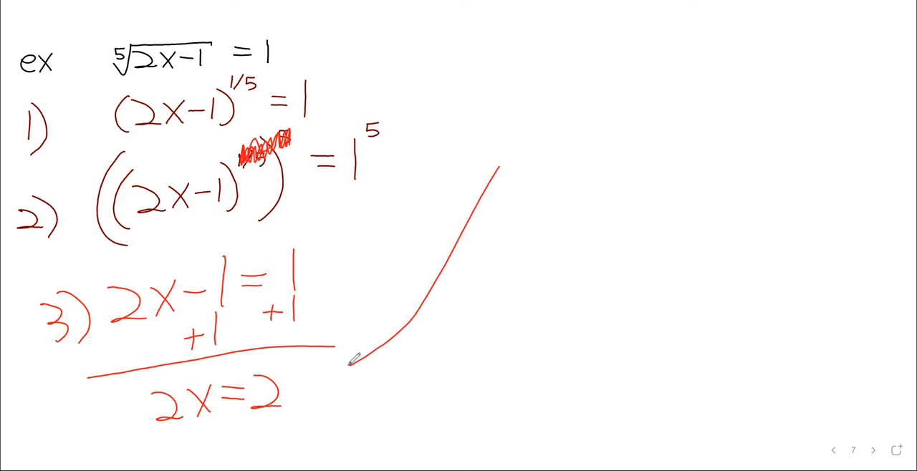
left_click_drag(351, 361, 644, 98)
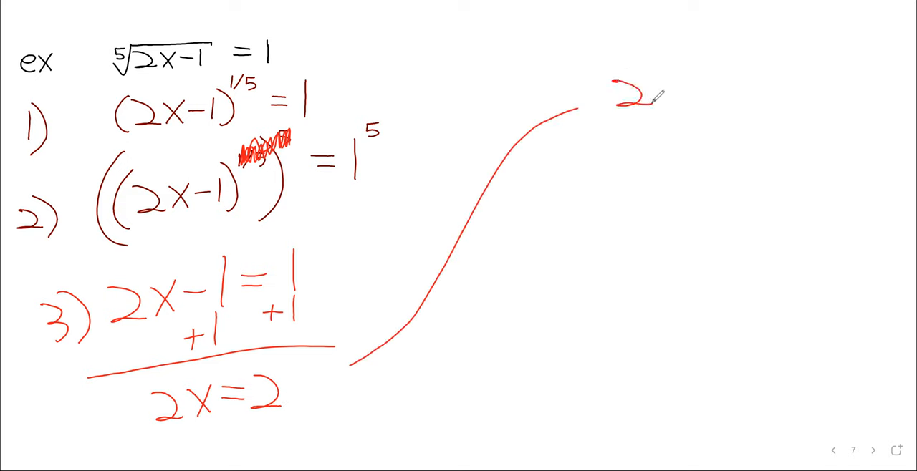
left_click(871, 450)
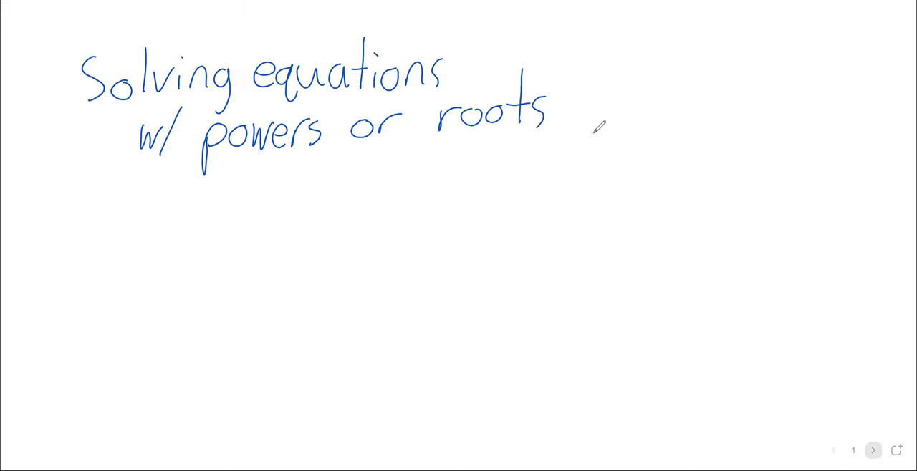
Step: Write y/2 = (x−1)^(3/5) in orange, then begin the next line with (y/2
left_click(872, 450)
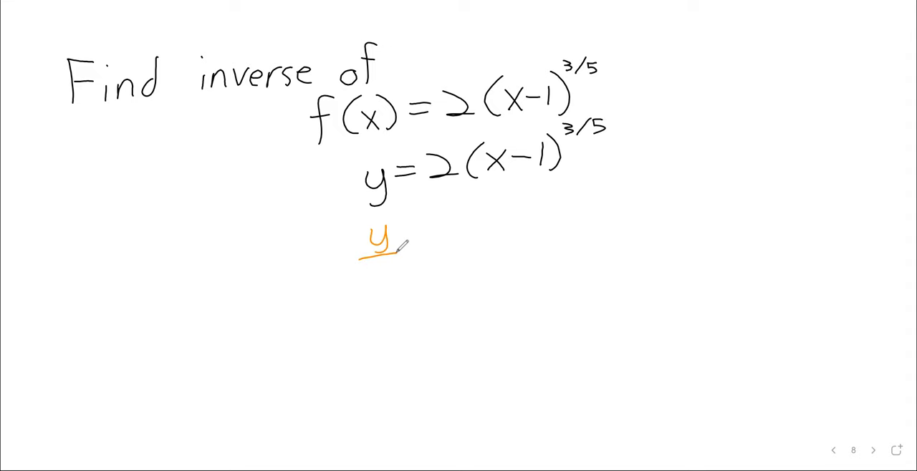
left_click_drag(415, 244, 502, 229)
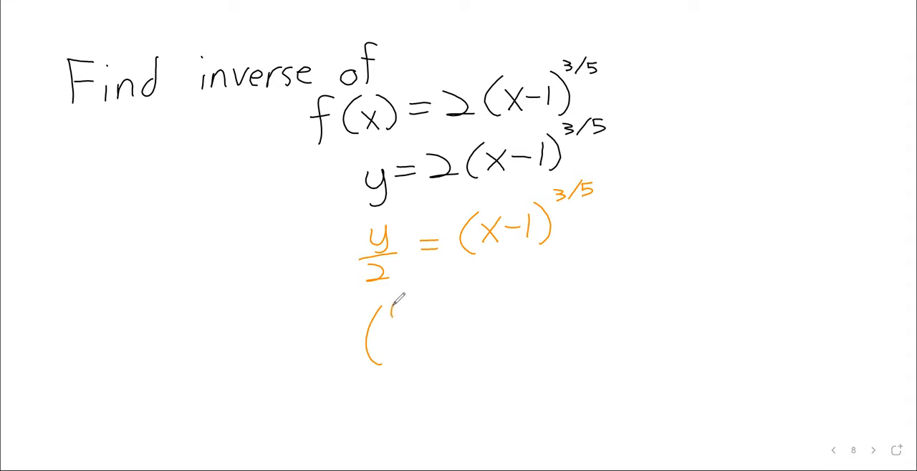
left_click_drag(398, 301, 404, 347)
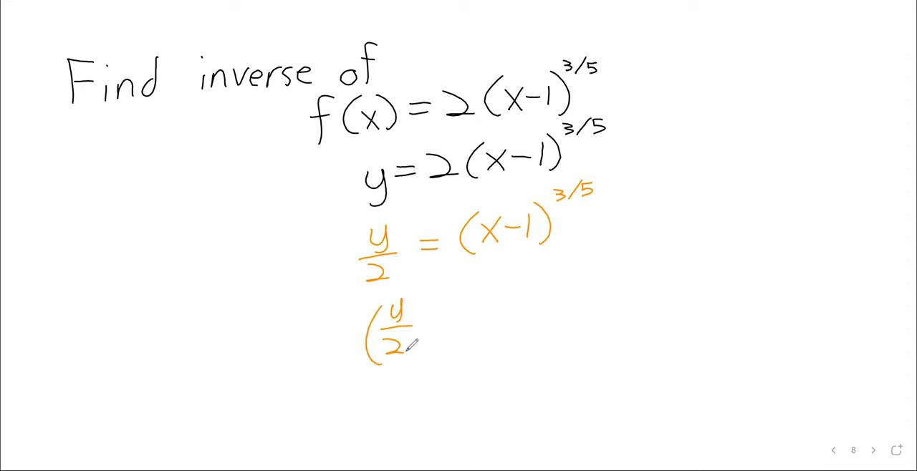